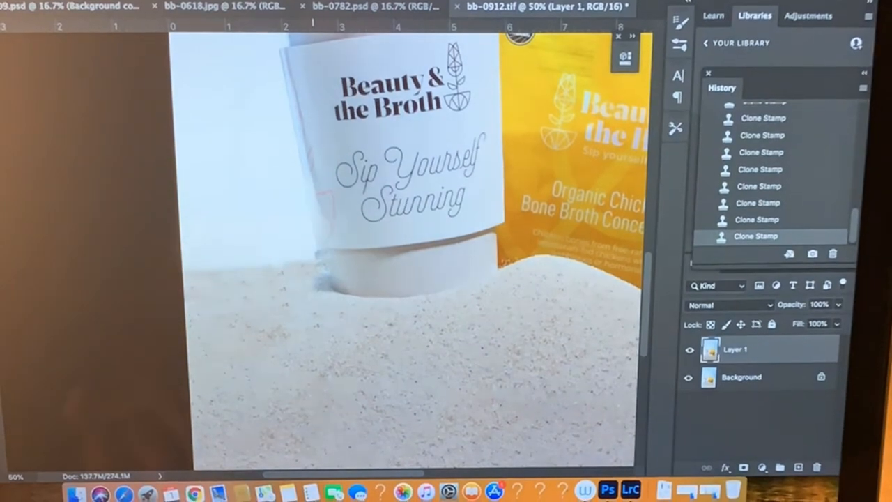
Switch to the browser showing Pexels beach sky results.
{"action": "left_click", "coordinate": [21, 5]}
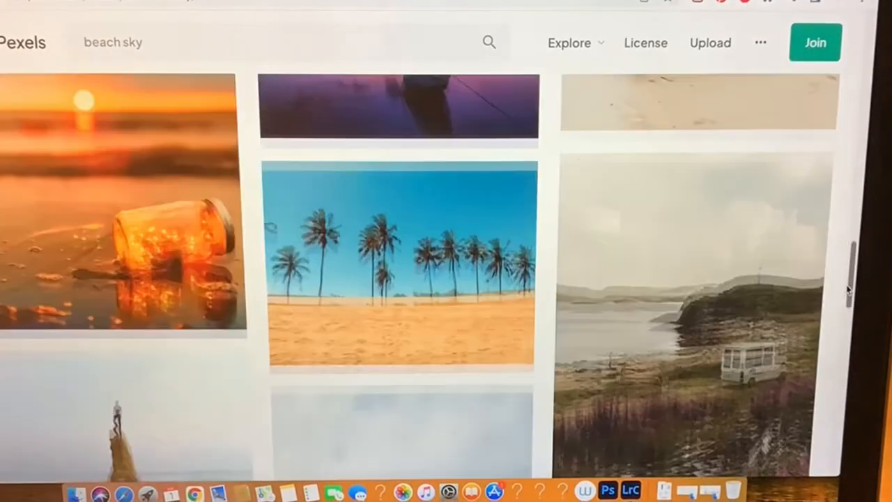
Search Pexels for 'sunny sky' and download the Henry & Co. blue sky photo.
{"action": "type", "text": "sunny sky"}
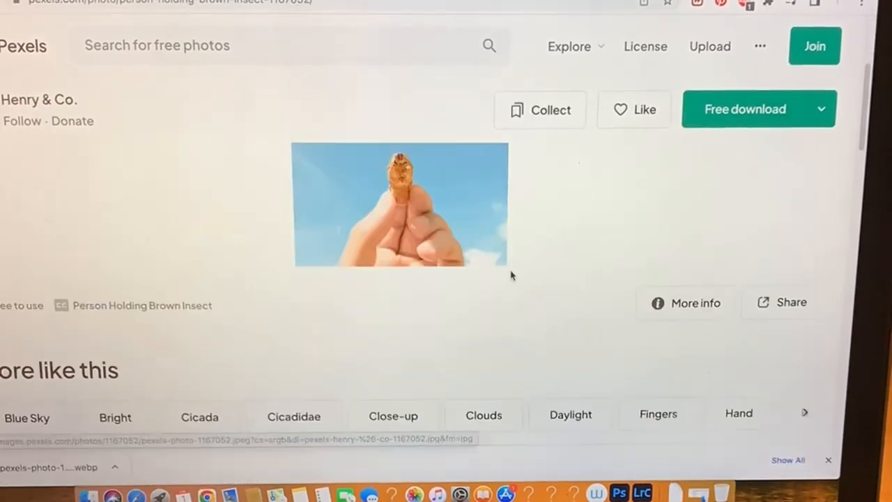
{"action": "left_click", "coordinate": [745, 109]}
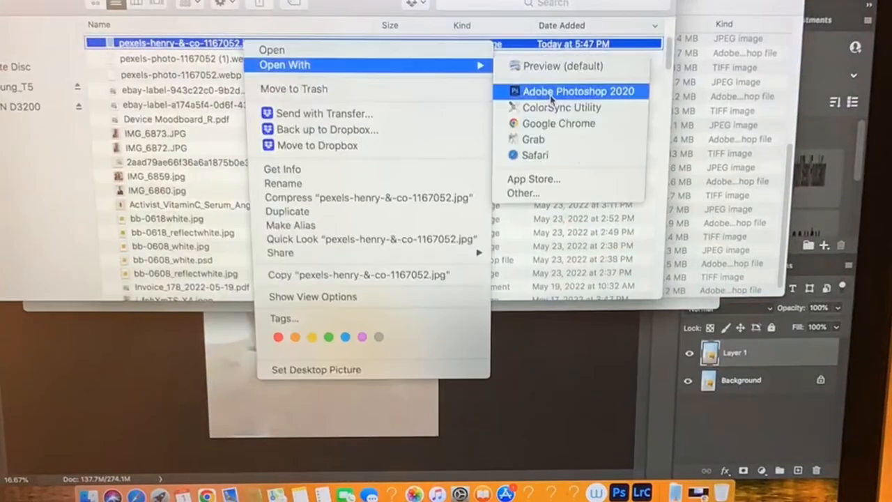
Open pexels-henry-&-co-1167052.jpg with Adobe Photoshop 2020.
{"action": "left_click", "coordinate": [579, 90]}
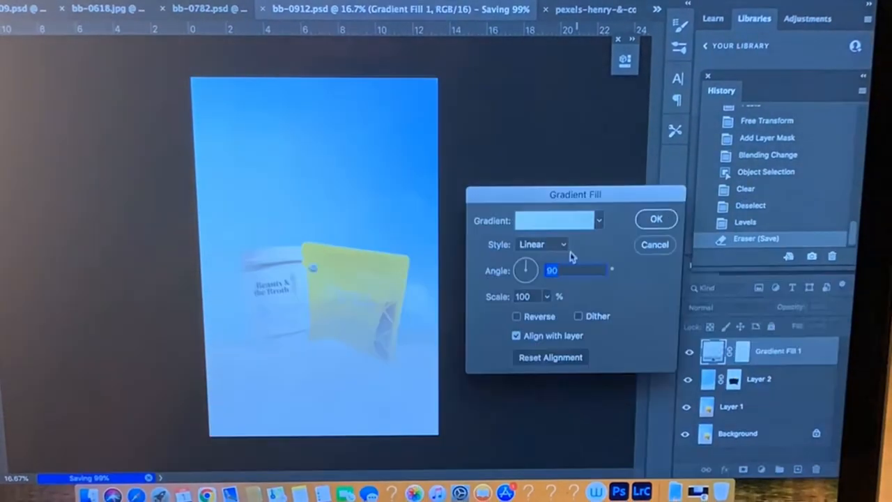
Add white-to-transparent Gradient Fill layers at angles 90 and -90 over the sky.
{"action": "left_click", "coordinate": [555, 221]}
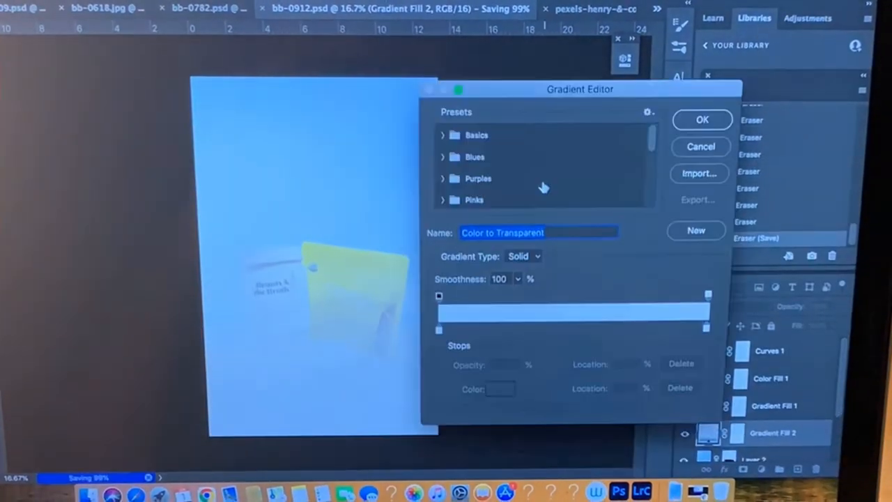
{"action": "left_click", "coordinate": [703, 120]}
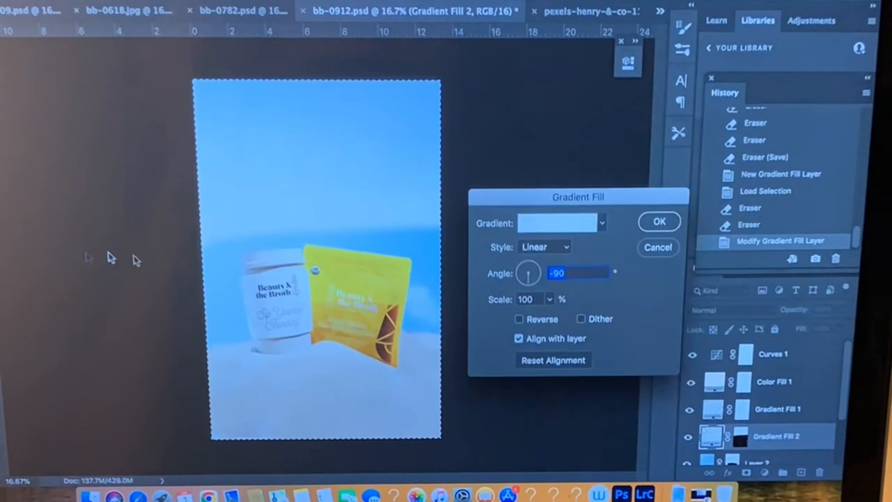
{"action": "left_click", "coordinate": [658, 221]}
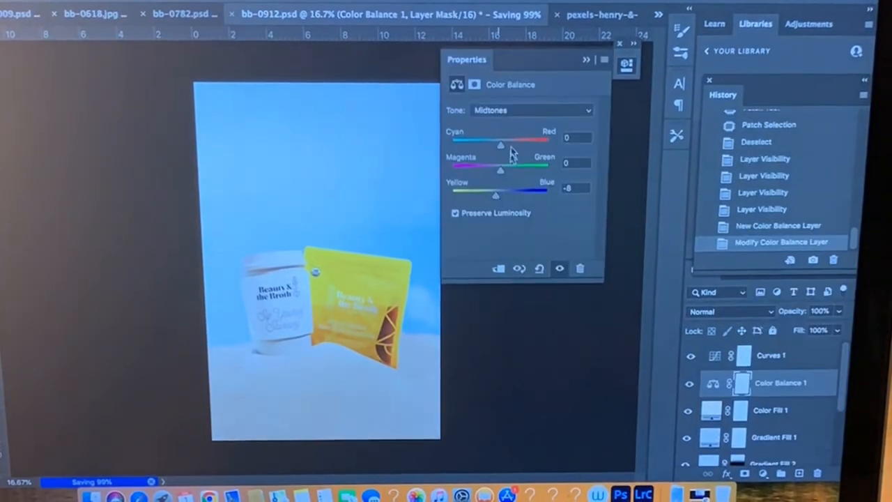
Add a third Gradient Fill layer and save the document.
{"action": "left_click", "coordinate": [766, 473]}
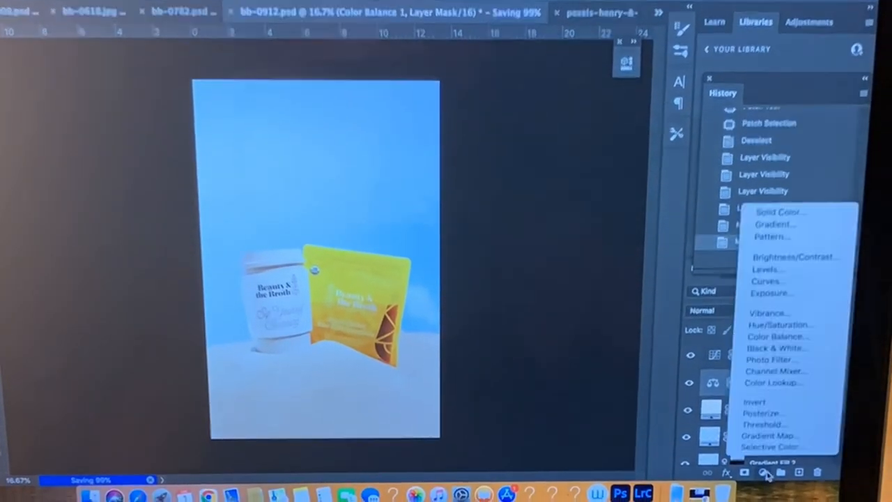
{"action": "left_click", "coordinate": [773, 223]}
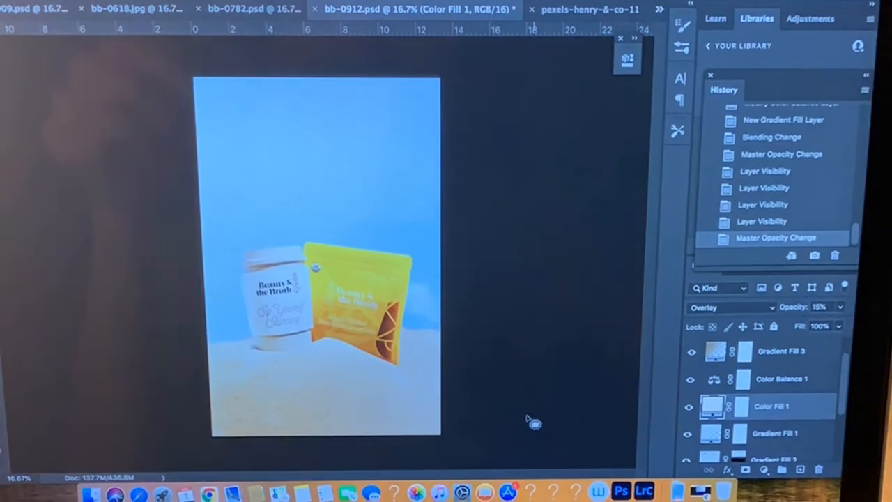
{"action": "key", "text": "cmd+s"}
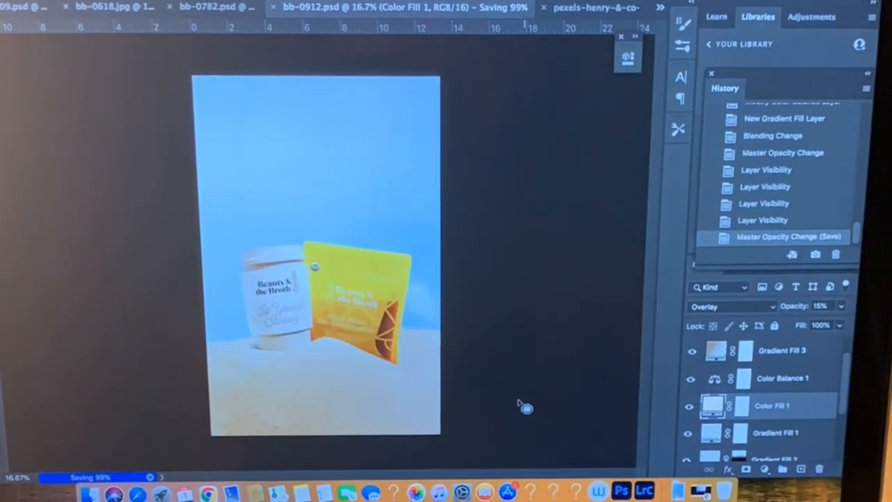